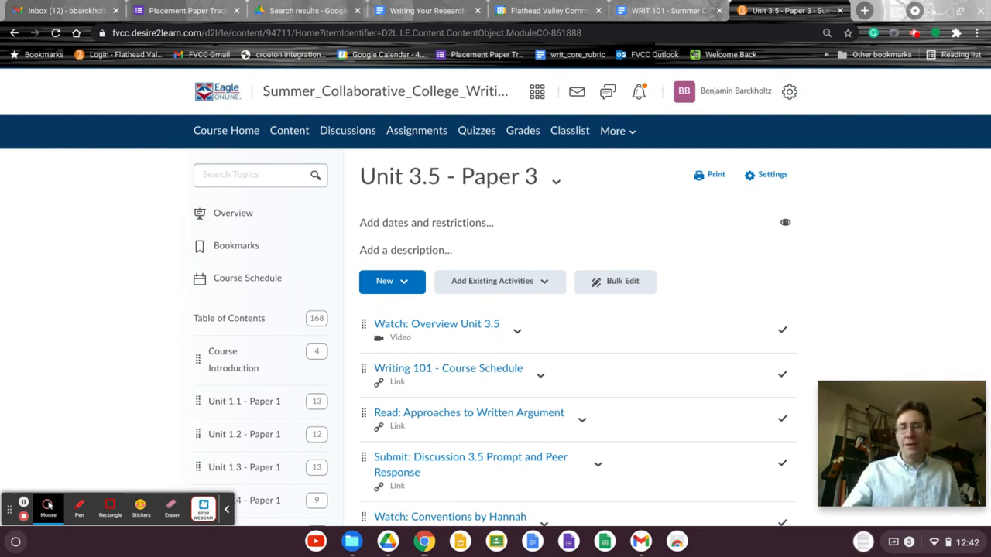
mouse_move(851, 273)
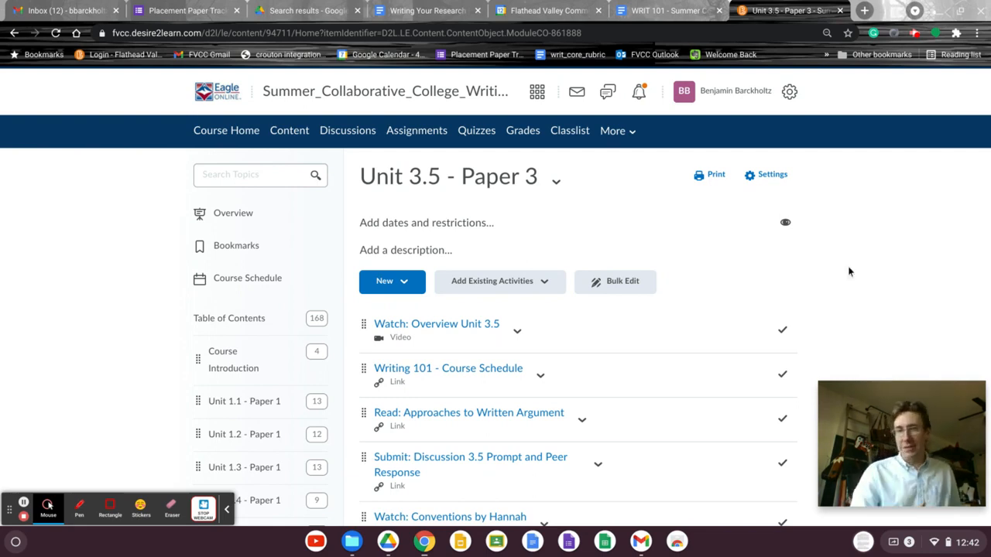